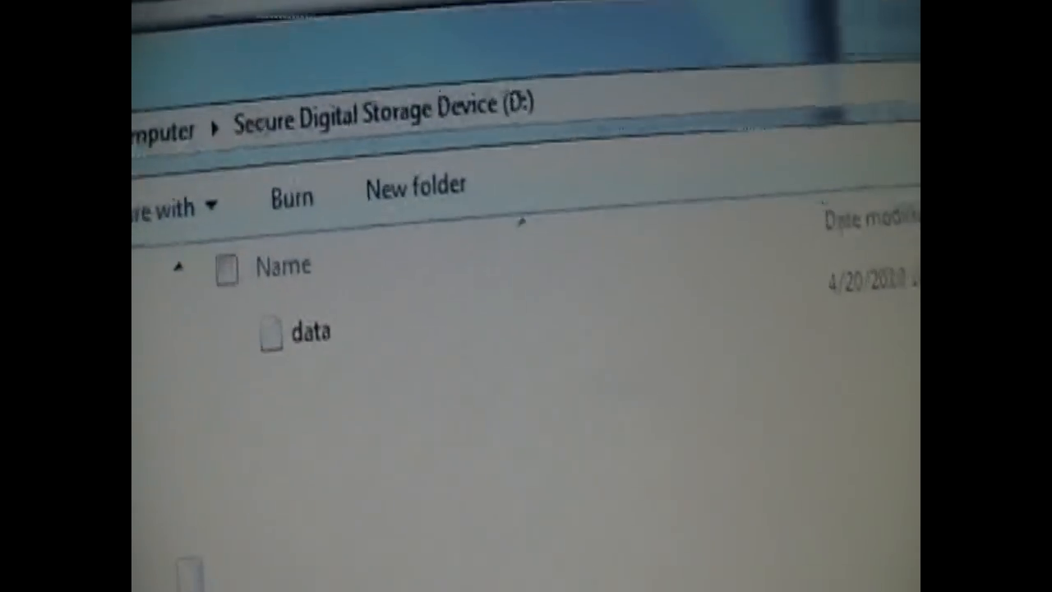
# Step: Open data.txt from the SD card (D:) in Notepad to view the comma-separated readings
pyautogui.click(309, 329)
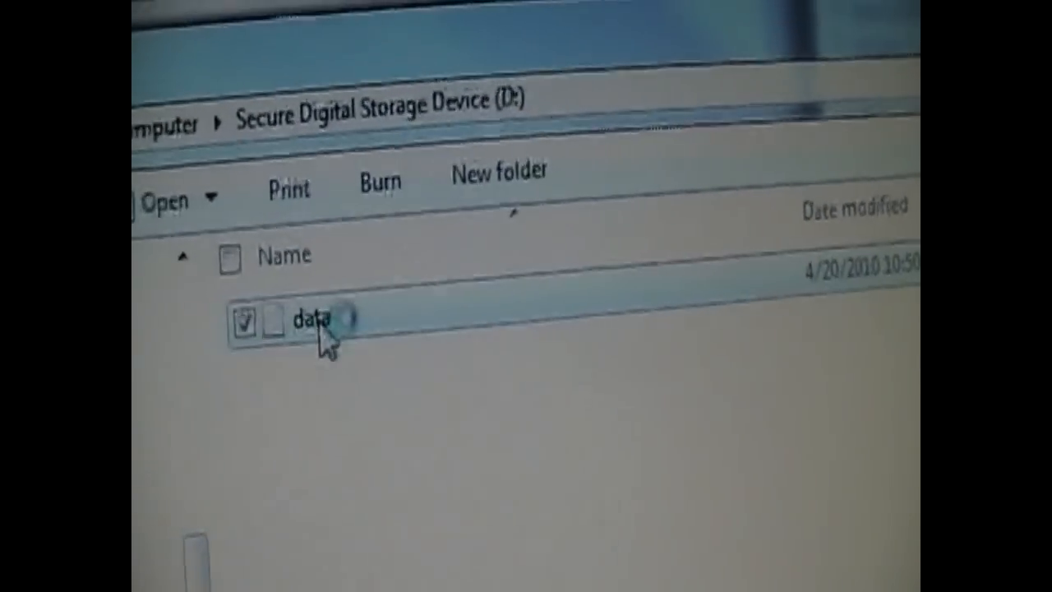
pyautogui.doubleClick(316, 315)
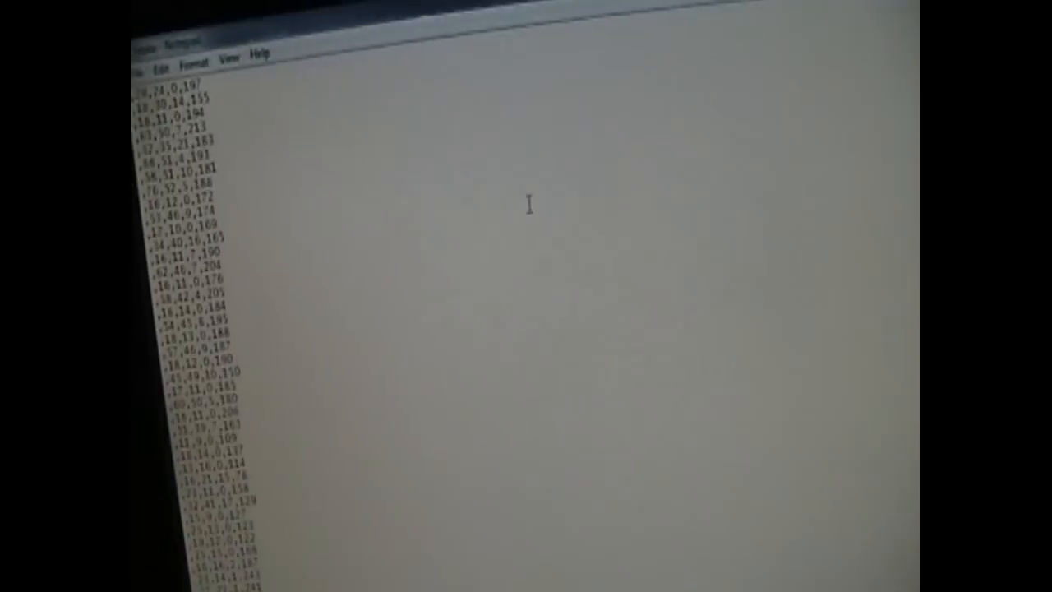